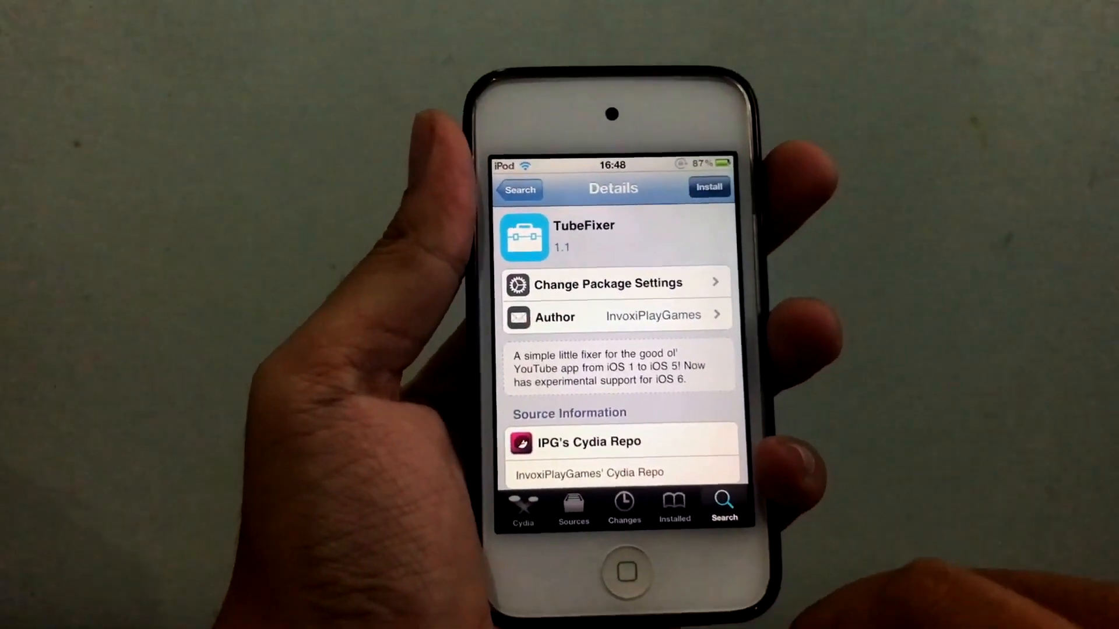
Bring up the TubeFixer 1.1 package page from IPG's Cydia Repo
left_click(709, 186)
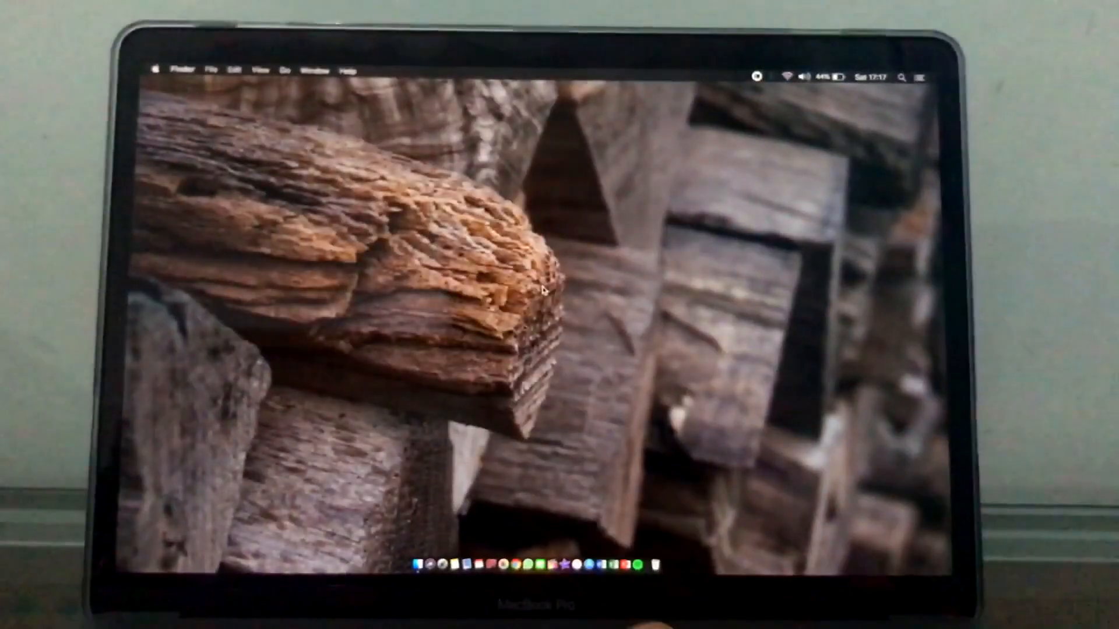
Launch iMyFone D-Back from Spotlight and start its guided repair for the iOS system
type("imyfone D-Back")
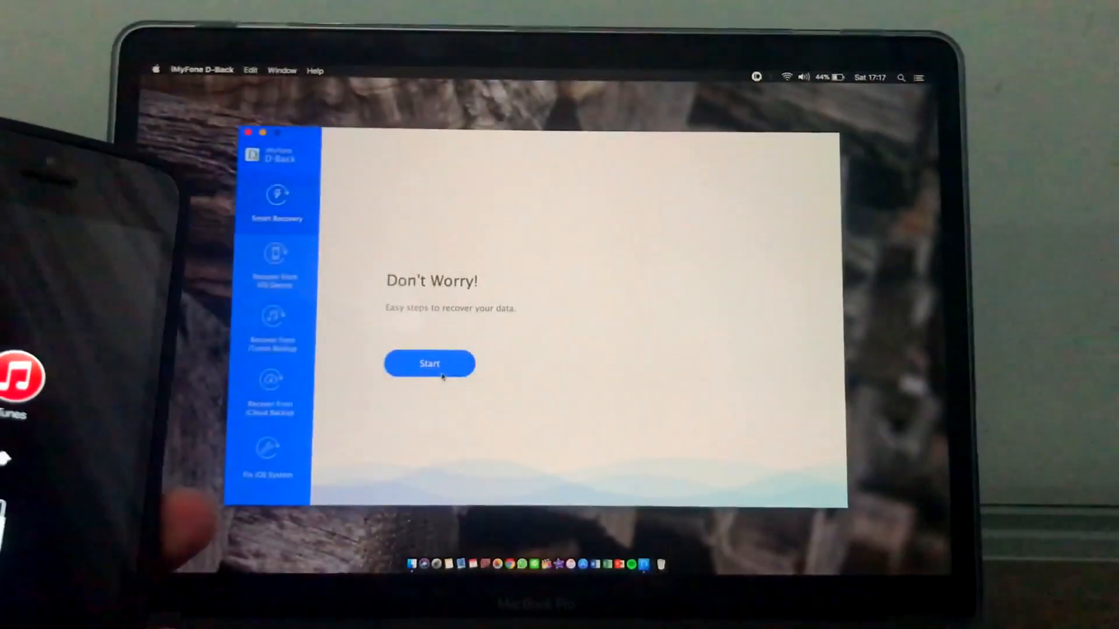
left_click(430, 363)
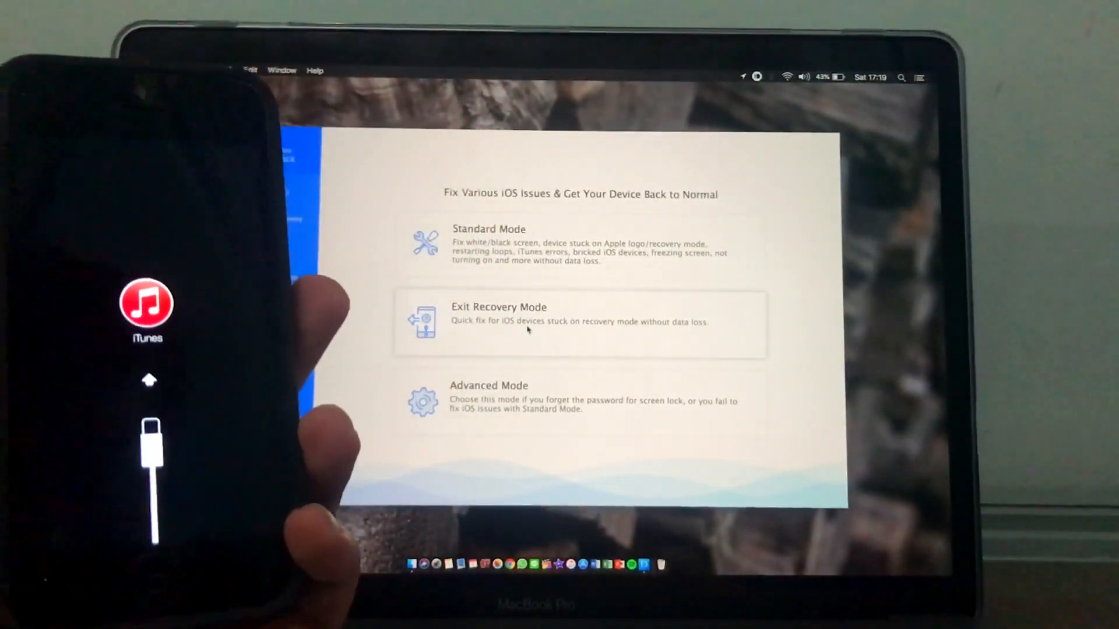
Run Exit Recovery Mode so the iPhone restarts to its lock screen
left_click(500, 321)
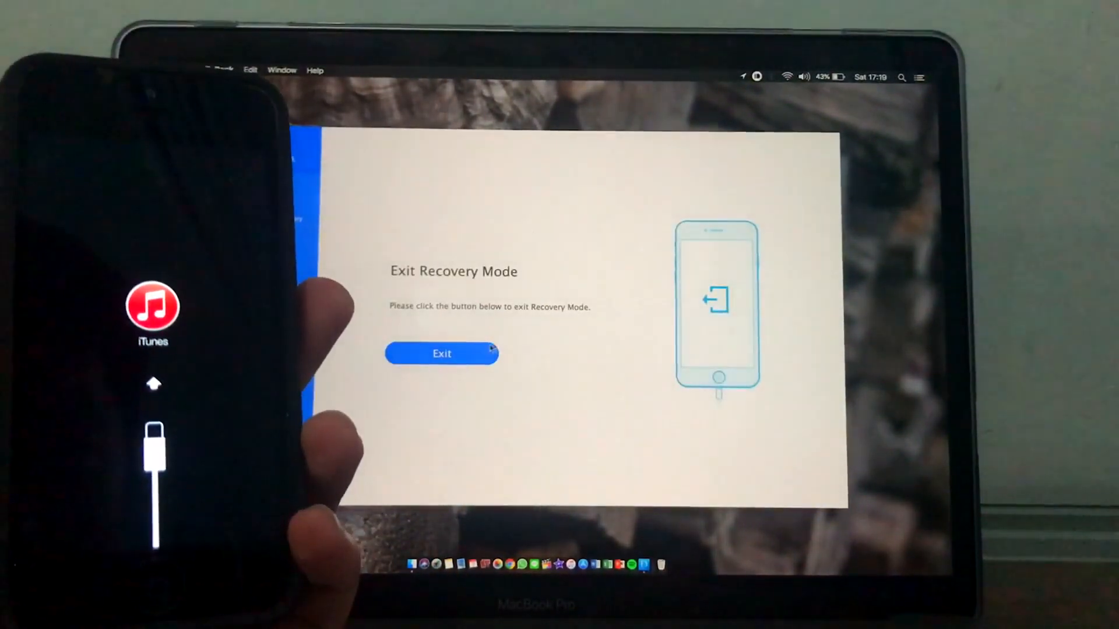
left_click(440, 353)
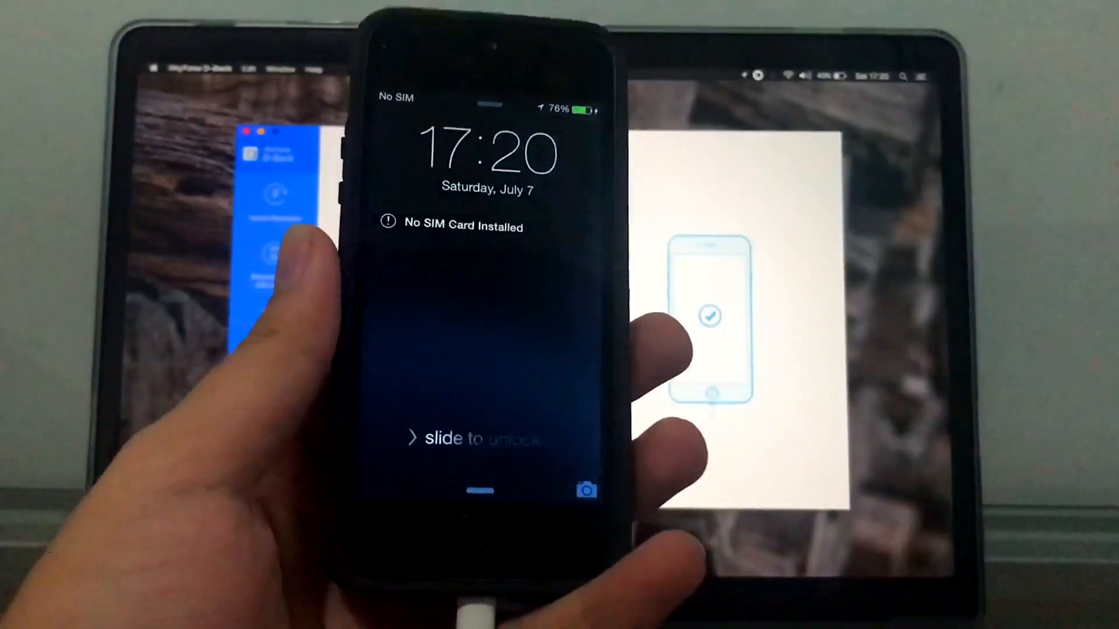
left_click_drag(414, 438, 585, 438)
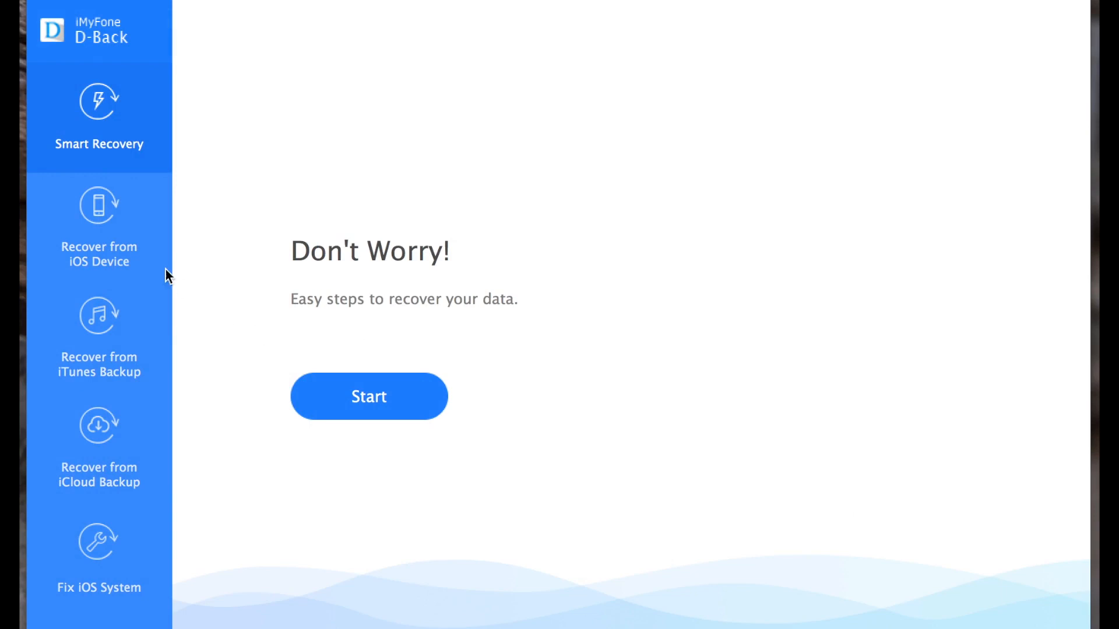
left_click(98, 225)
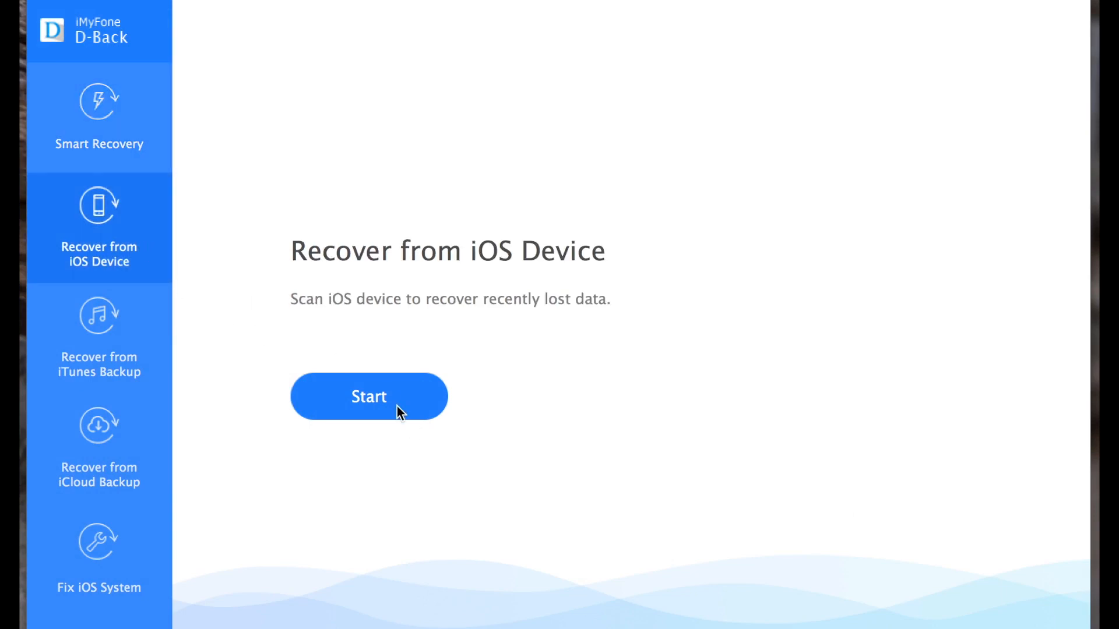
left_click(369, 396)
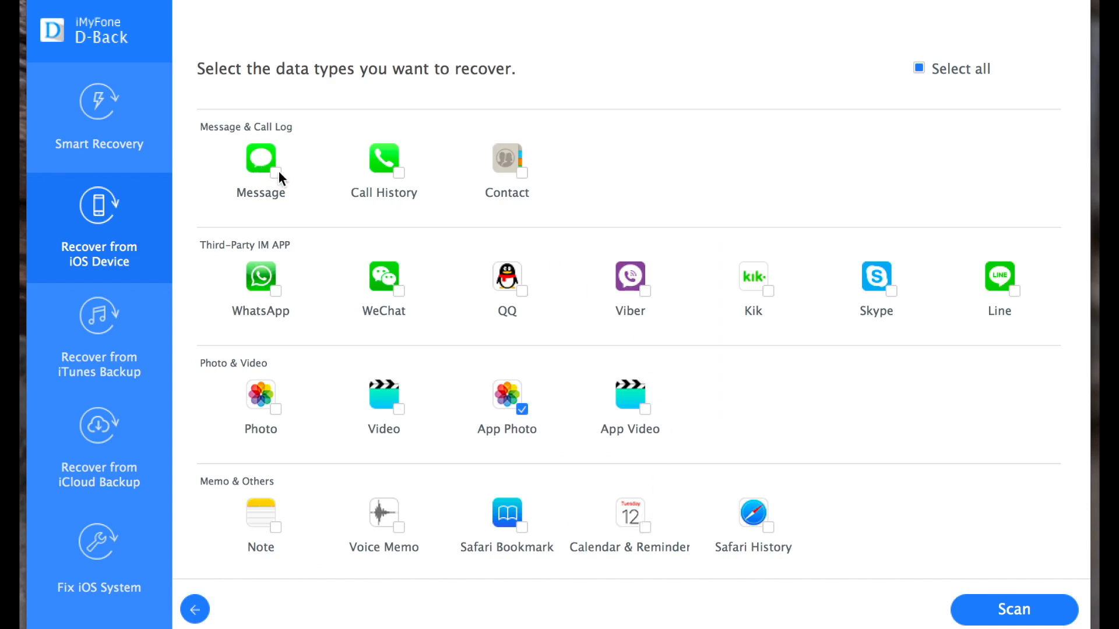
mouse_move(258, 182)
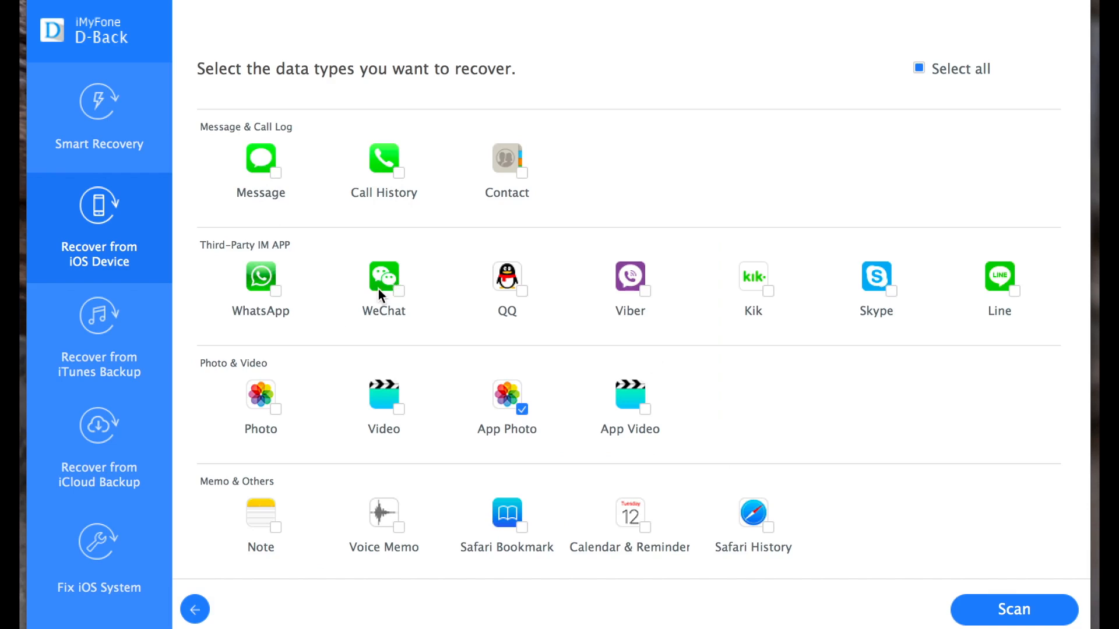
mouse_move(719, 323)
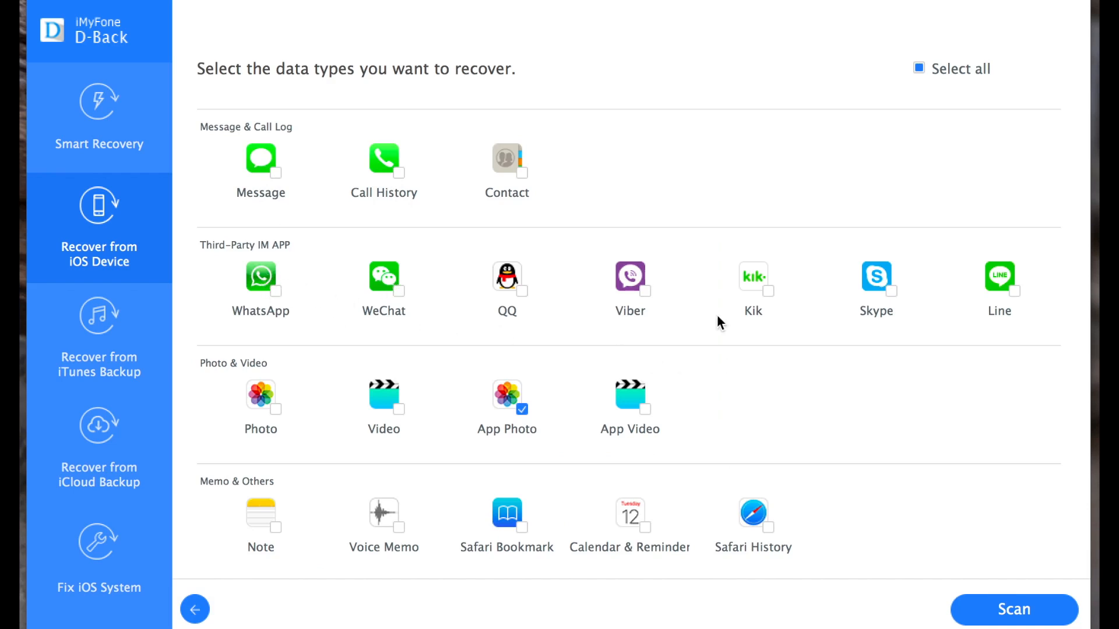
mouse_move(928, 383)
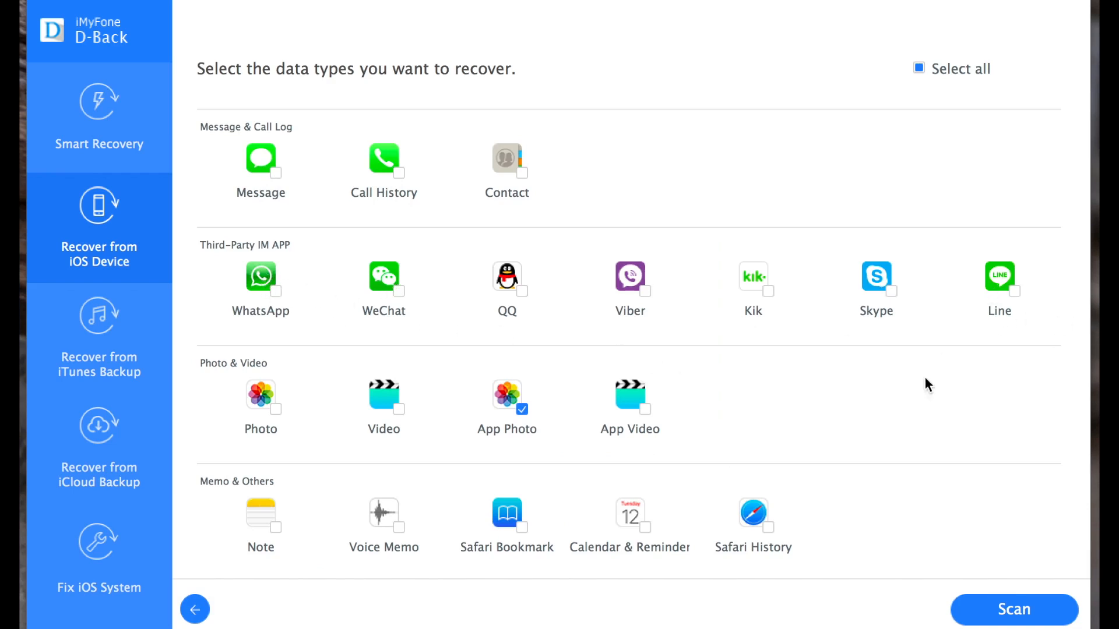
mouse_move(832, 414)
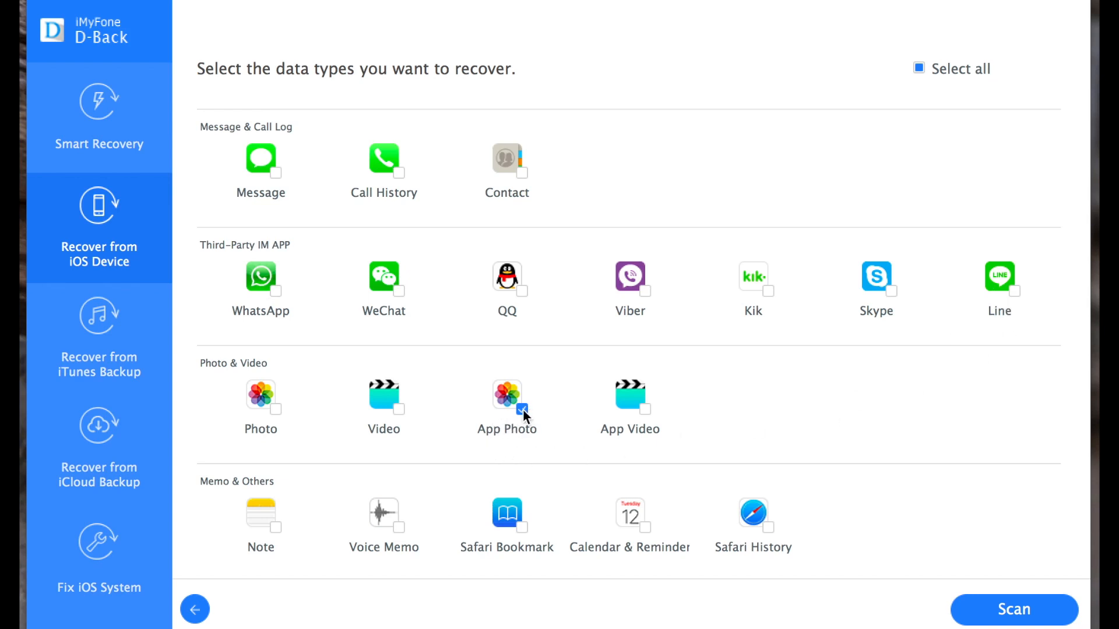
left_click(522, 409)
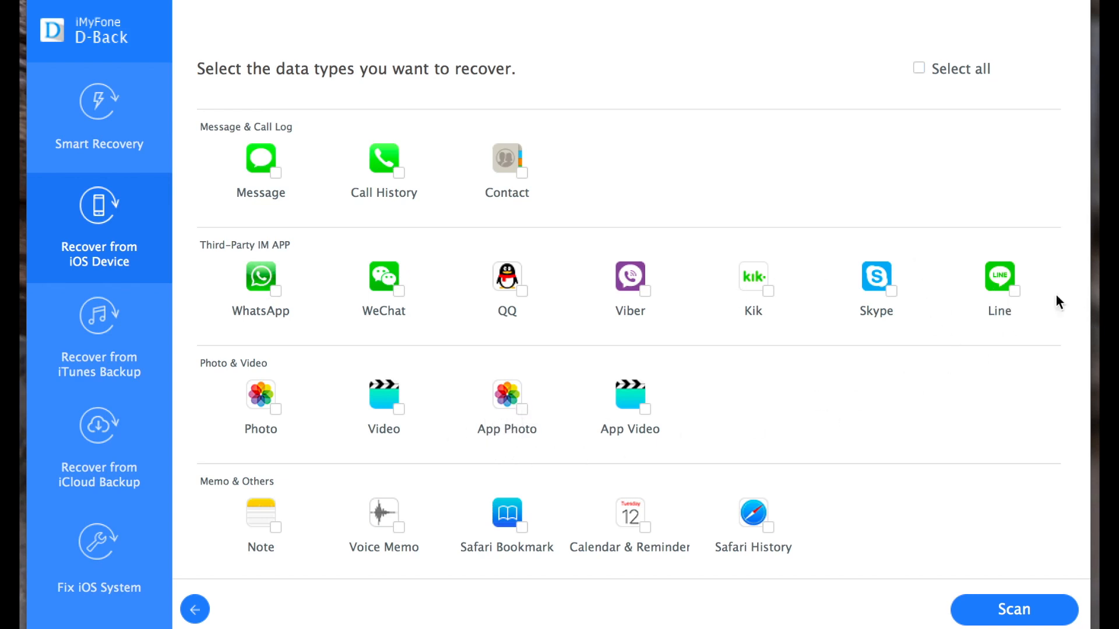
mouse_move(308, 534)
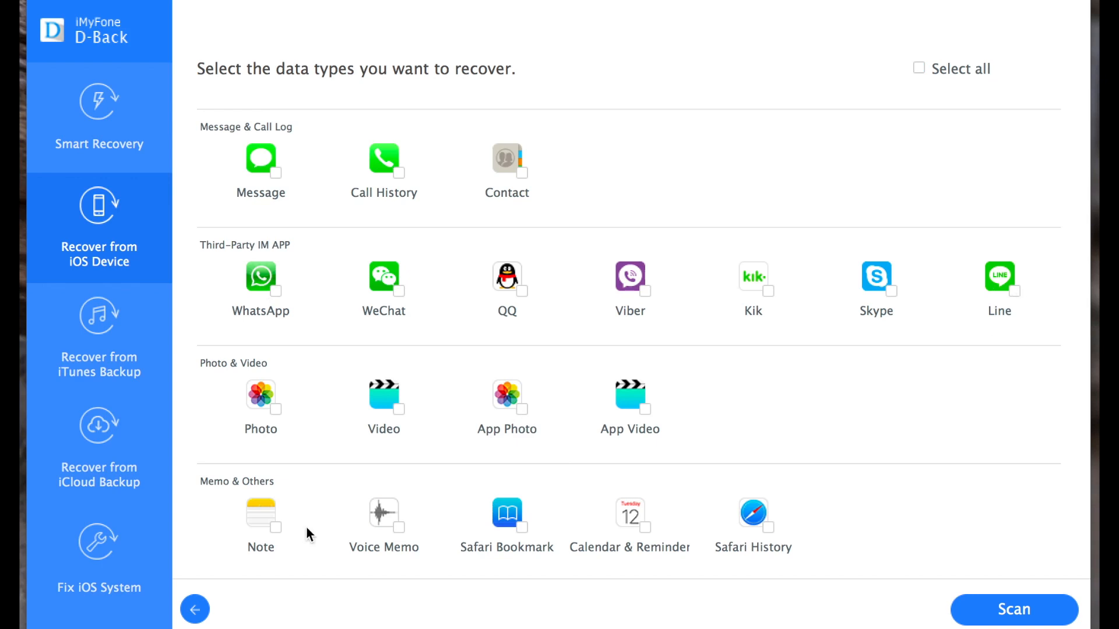
mouse_move(122, 341)
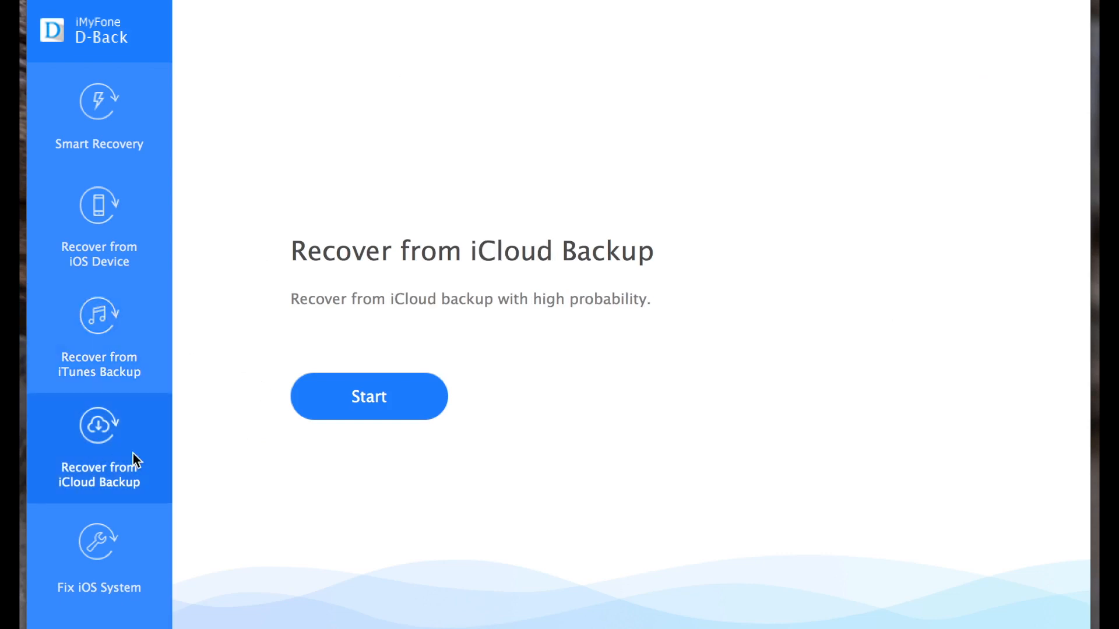
left_click(98, 222)
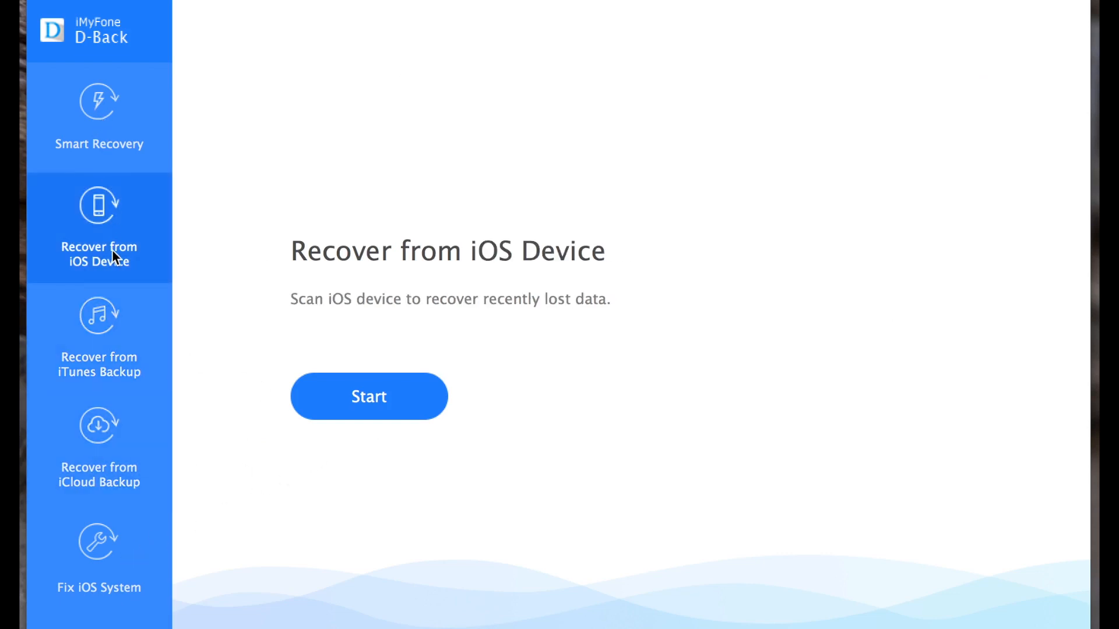
left_click(98, 116)
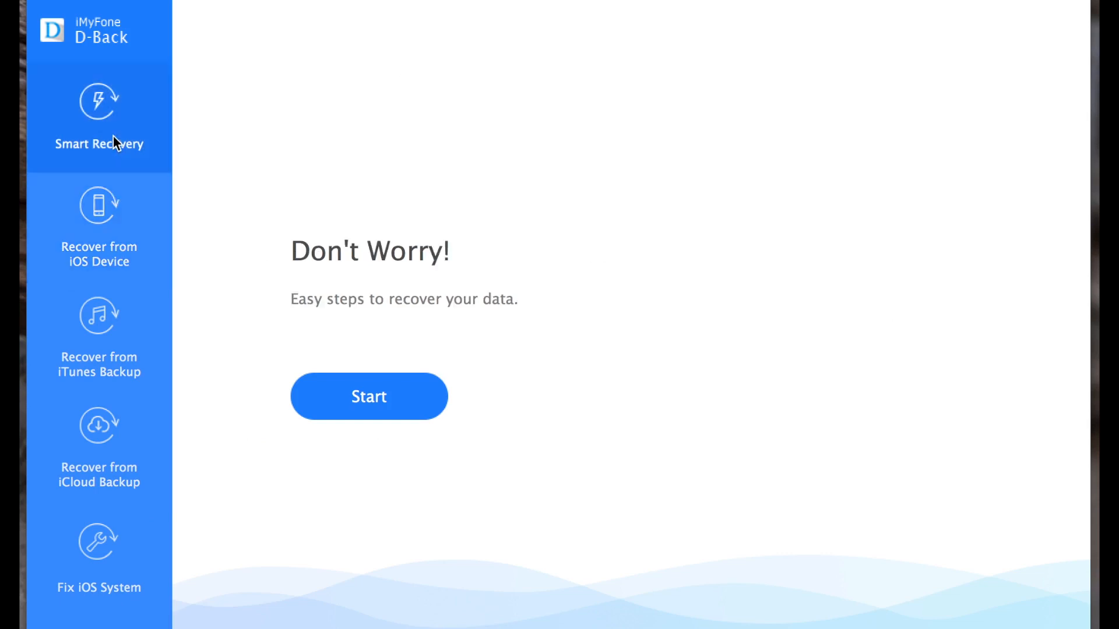
mouse_move(123, 329)
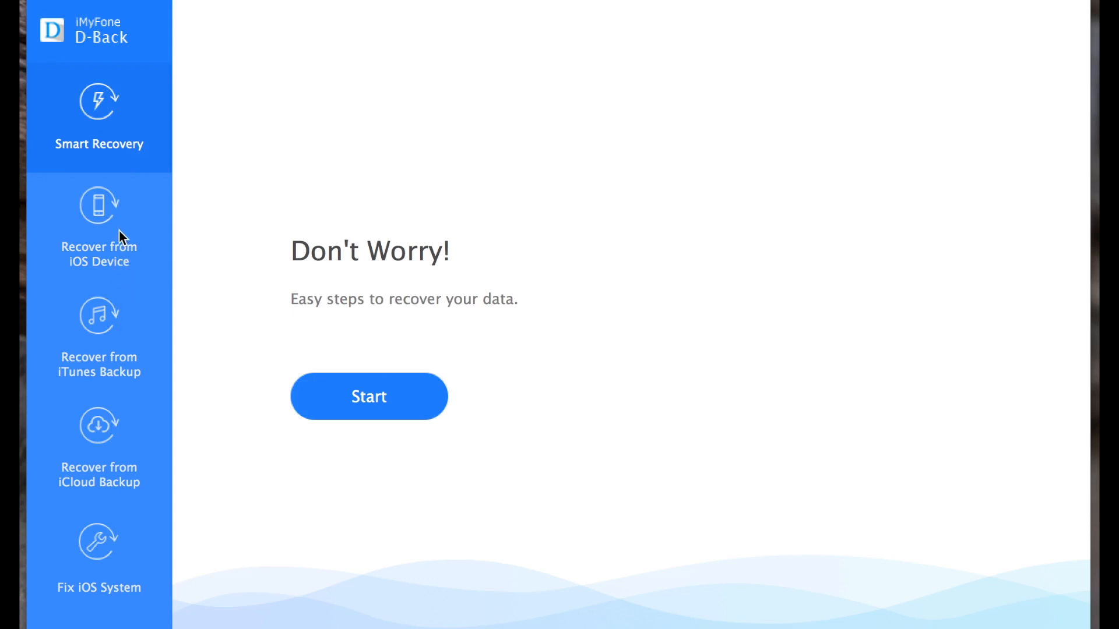
left_click(98, 226)
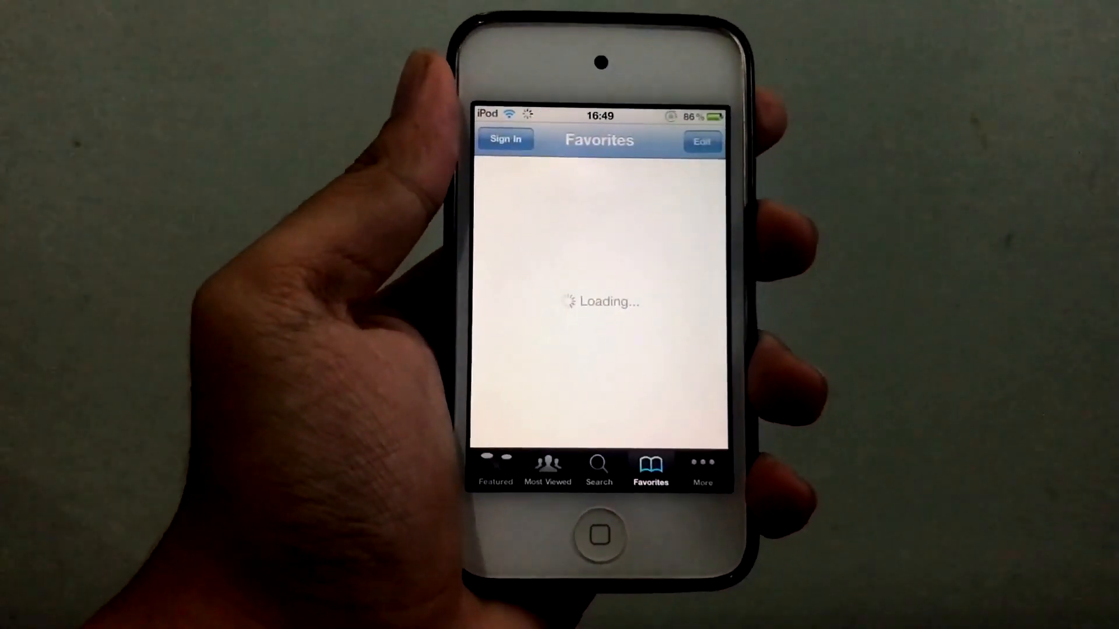
Browse the Featured video list, then switch to Search showing results for yolaanastasia xo
left_click(494, 471)
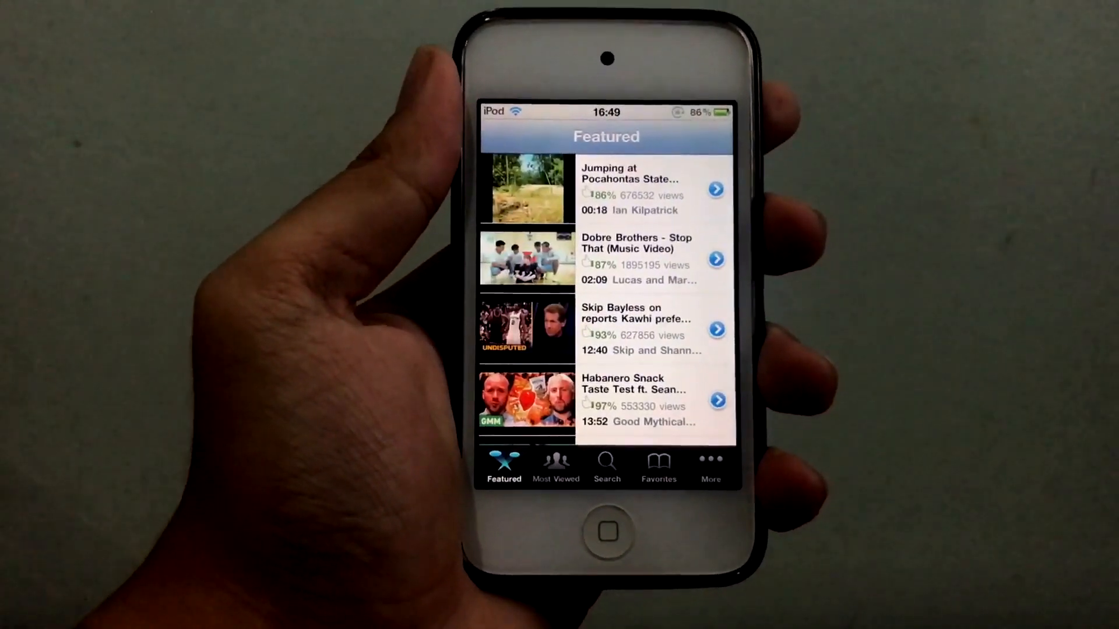
scroll("down", 3)
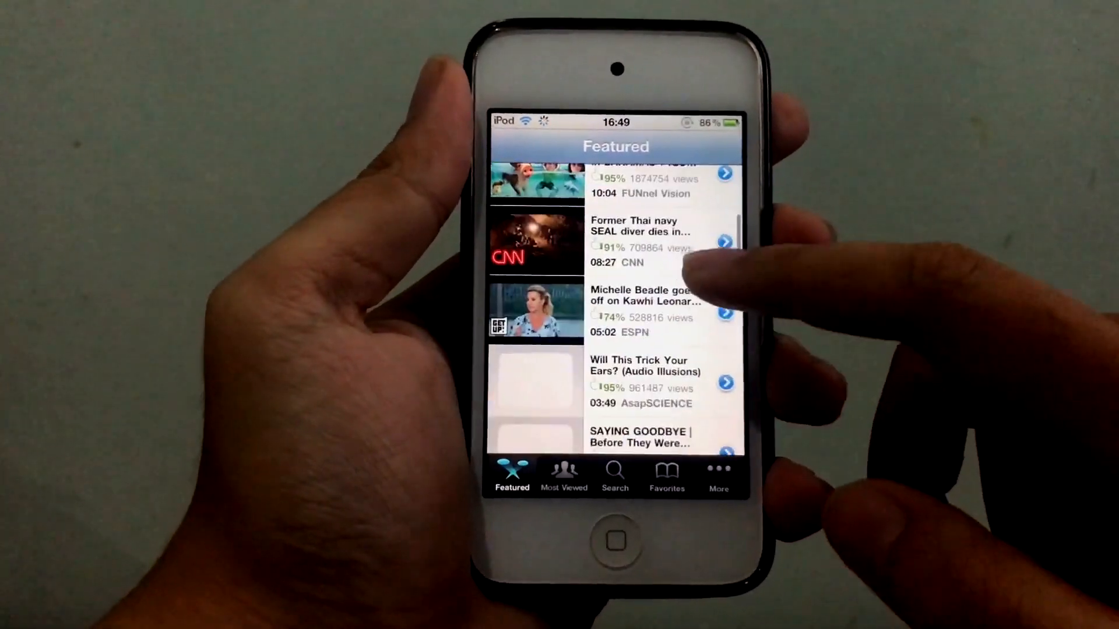
scroll("down", 3)
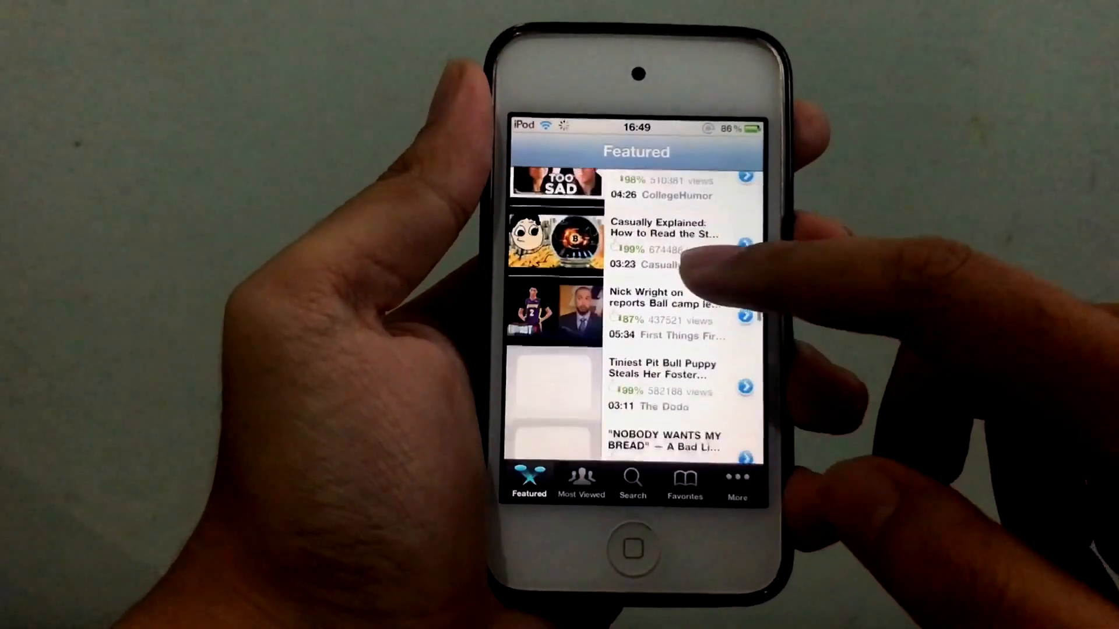
scroll("down", 3)
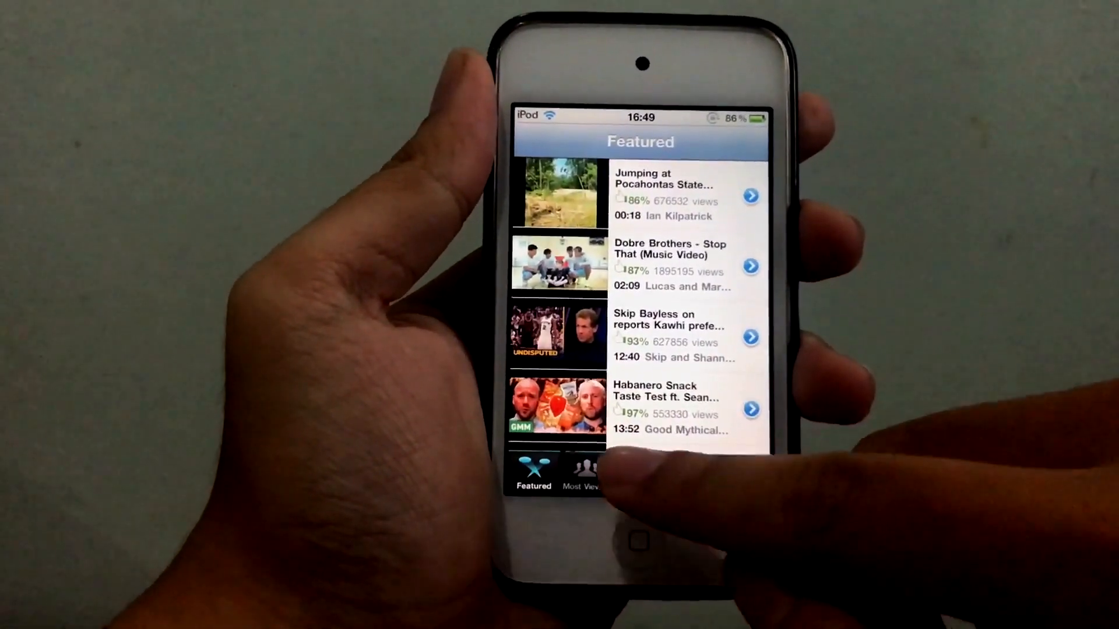
left_click(574, 514)
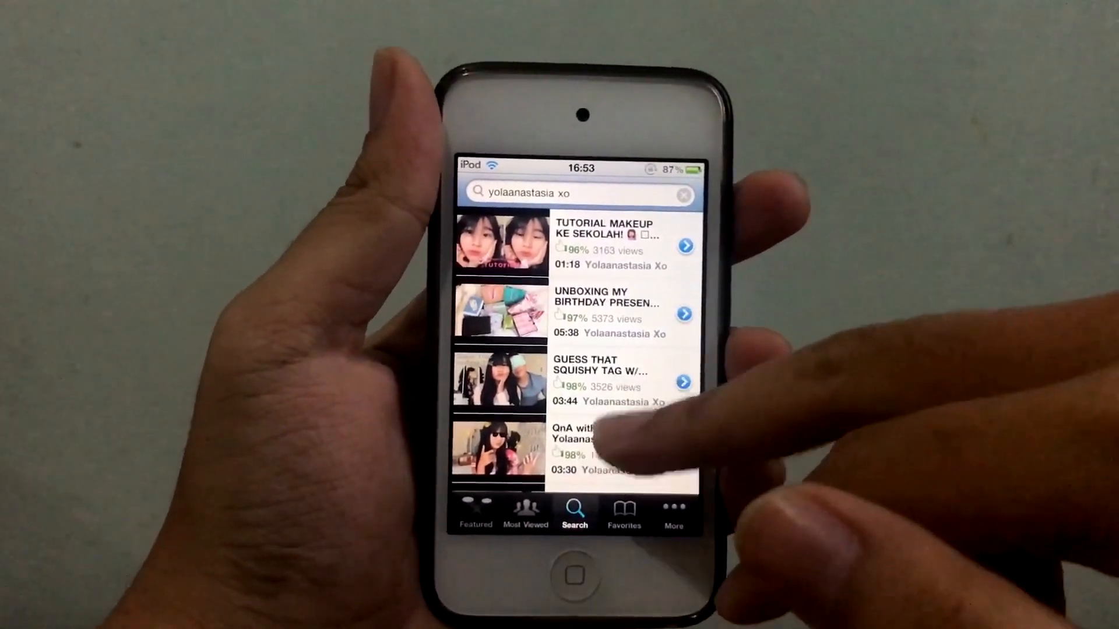
Scroll the search results toward the birthday unboxing video
scroll("down", 3)
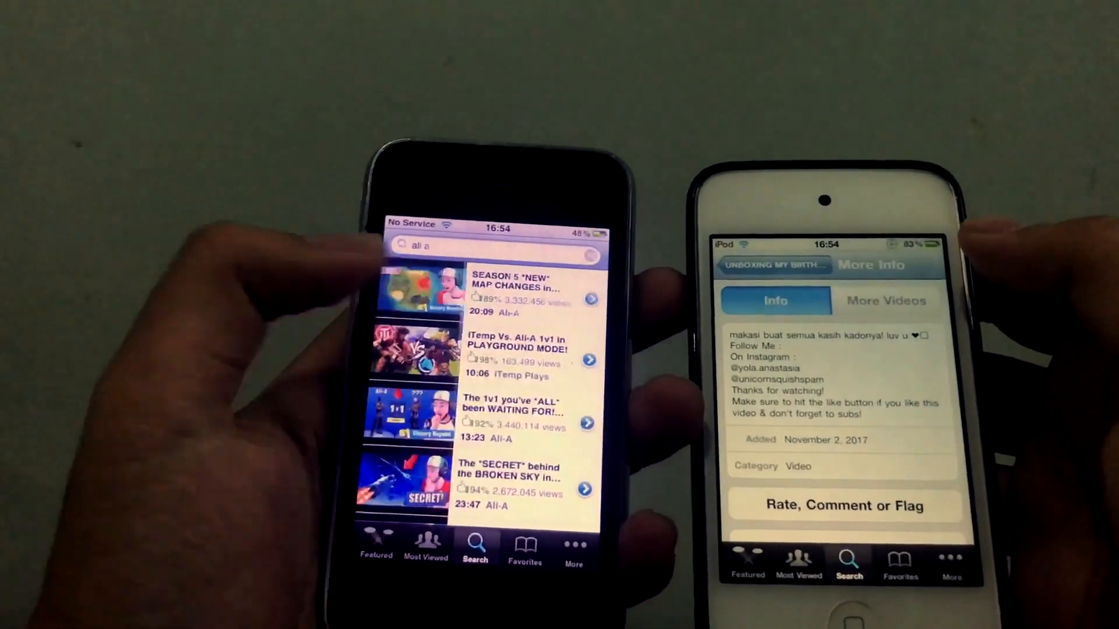
Open the Fortnite 1v1 video's page from the search results
left_click(517, 418)
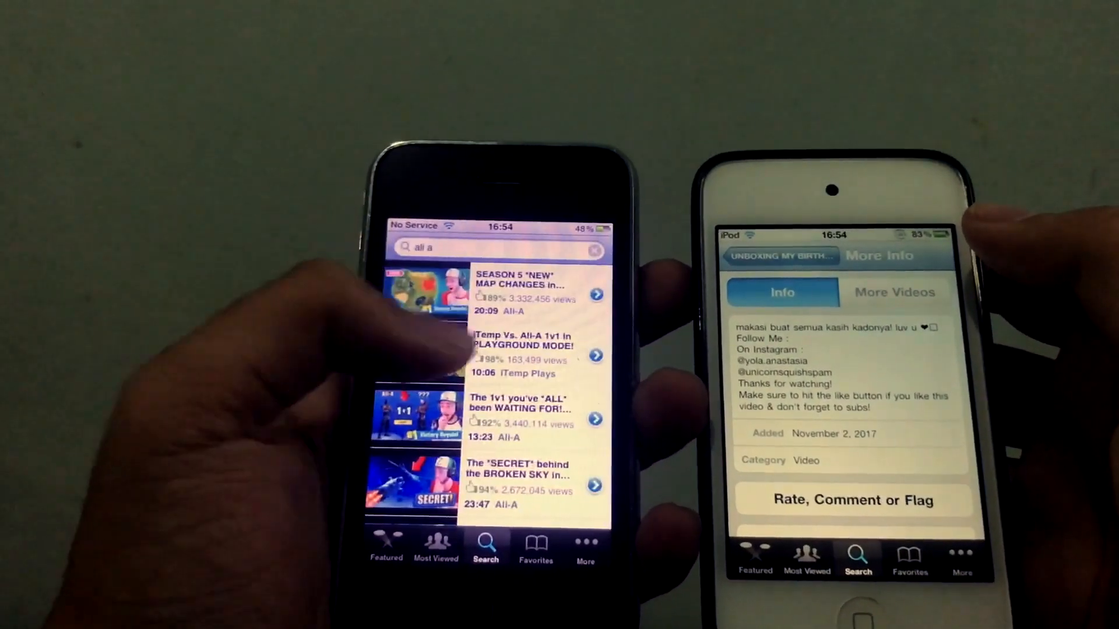
left_click(521, 417)
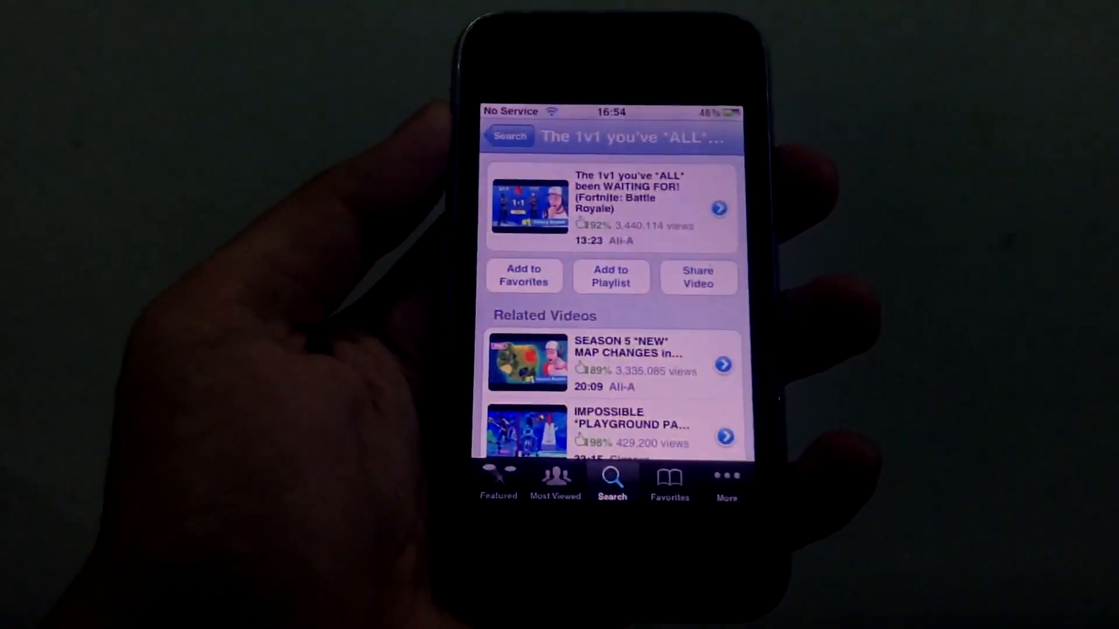
scroll("down", 3)
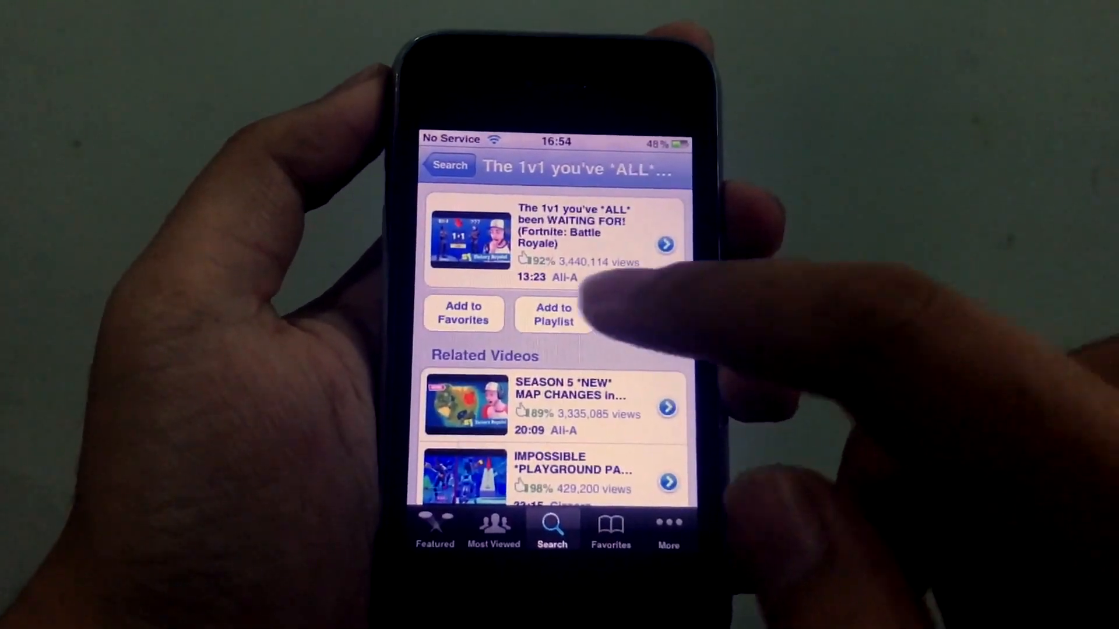
View the video's Share options, full More Info description and Rate, Comment or Flag screen
left_click(552, 314)
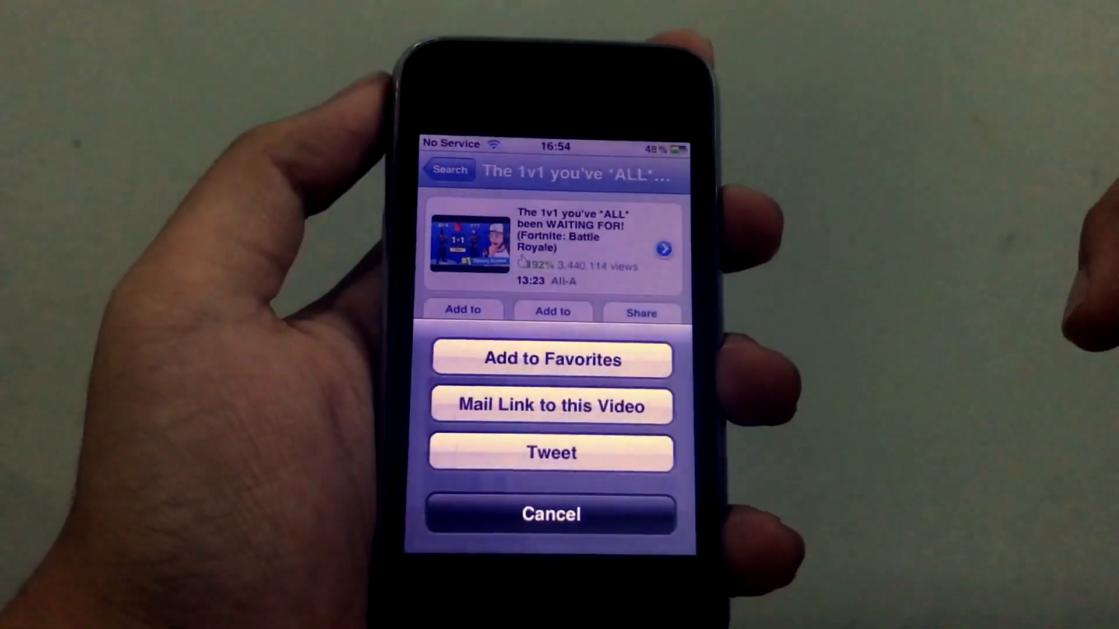
left_click(550, 514)
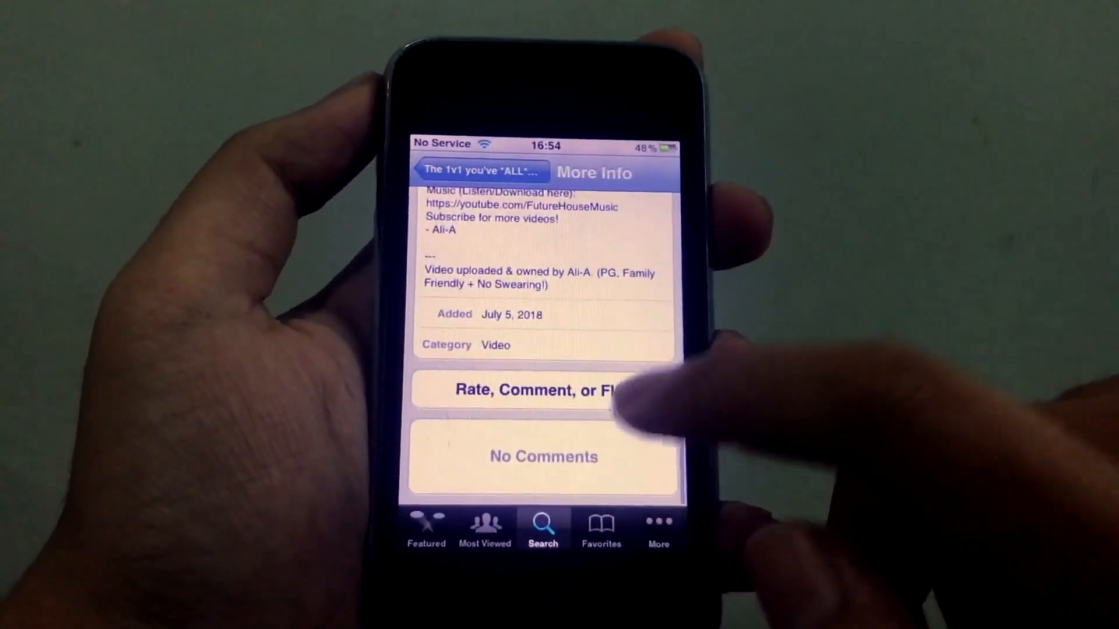
left_click(620, 220)
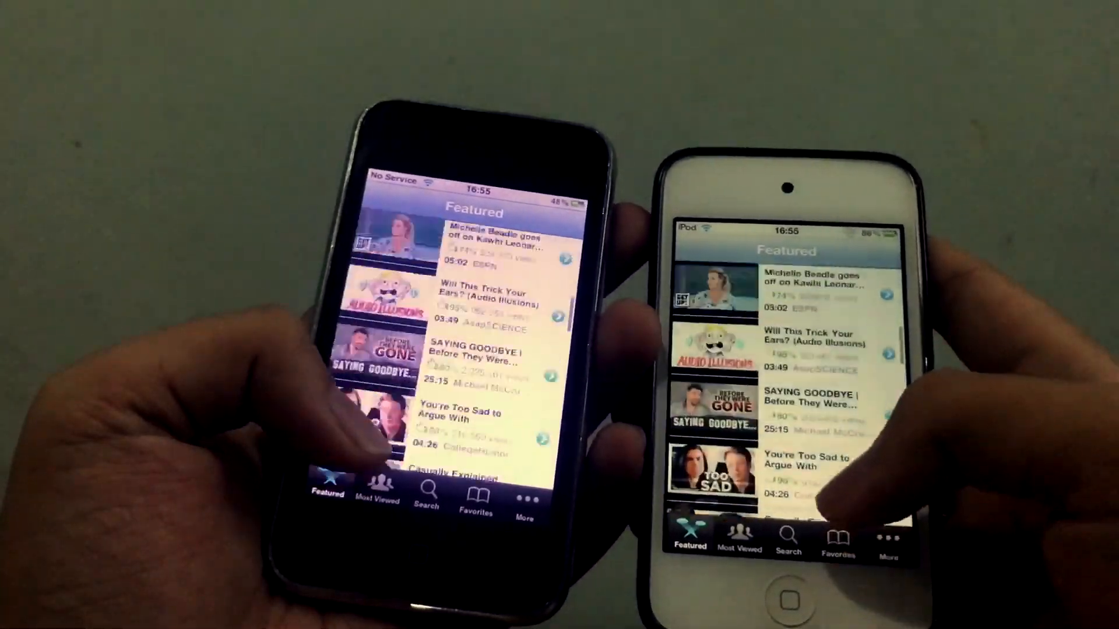
Load More featured videos, then relaunch YouTube on the iPod from the home screen
scroll("down", 3)
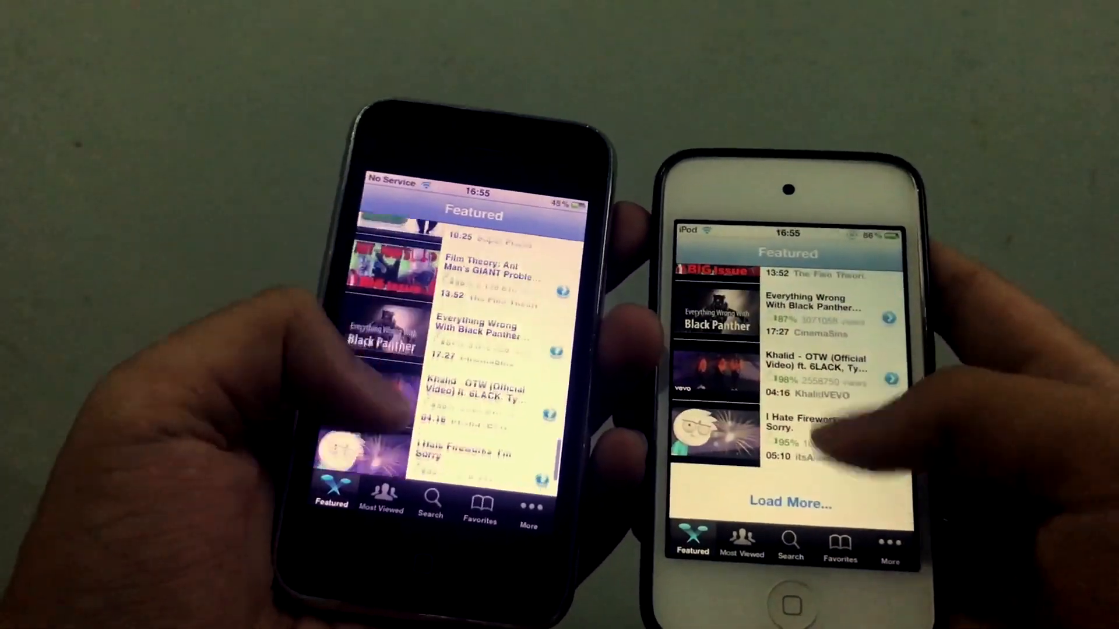
left_click(745, 542)
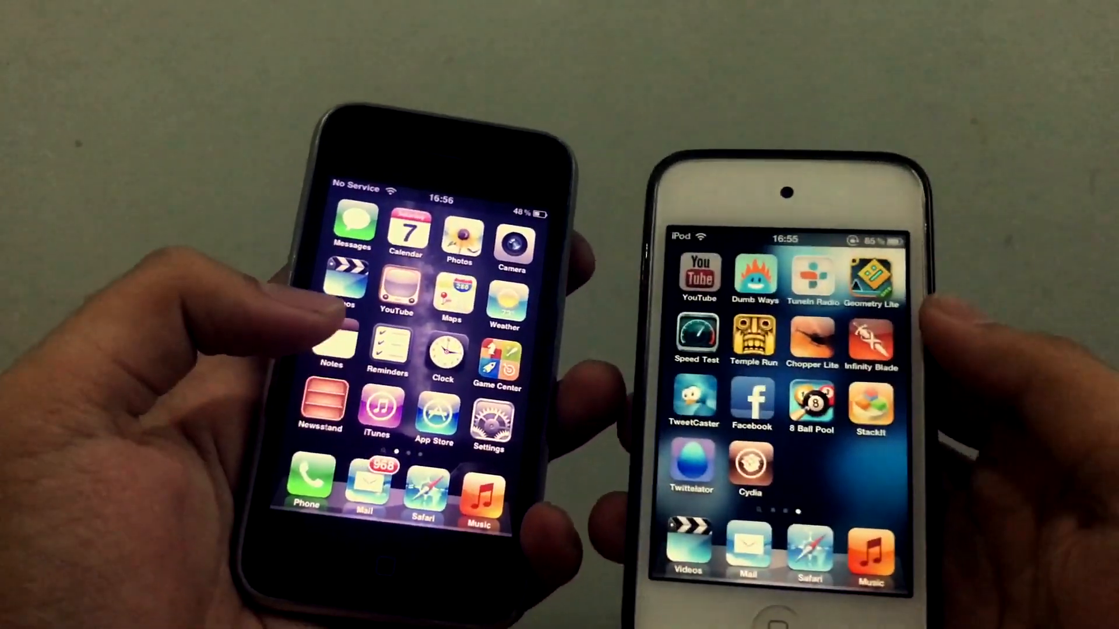
left_click(698, 279)
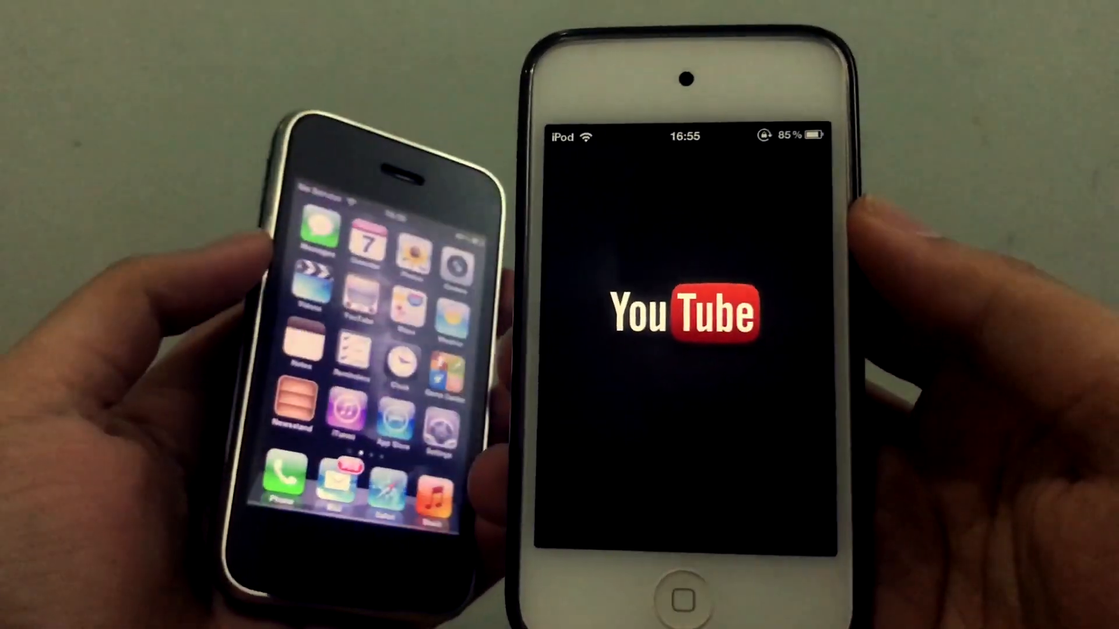